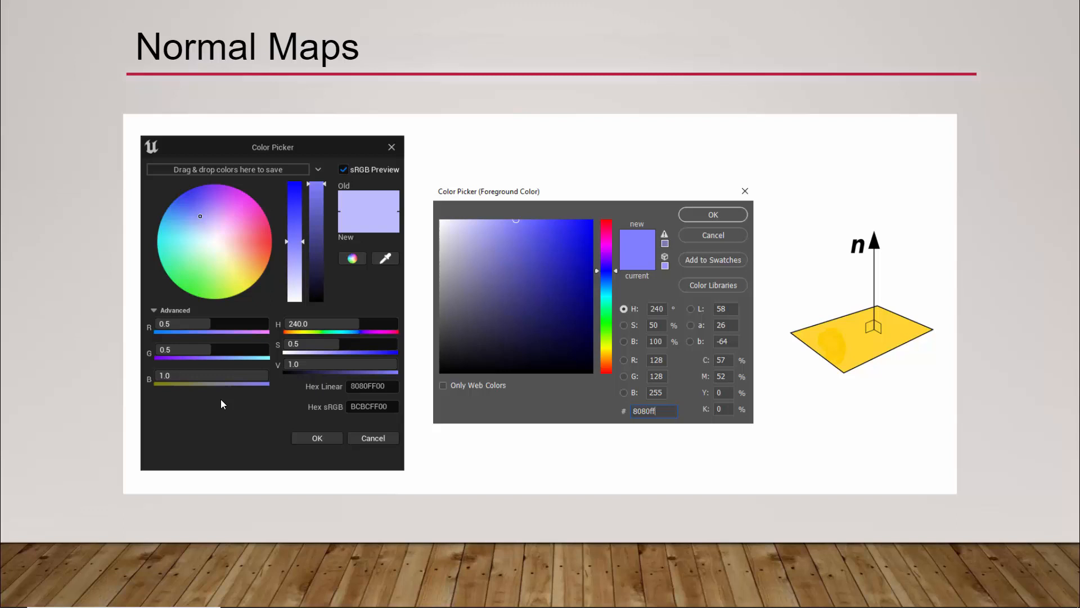
mouse_move(673, 377)
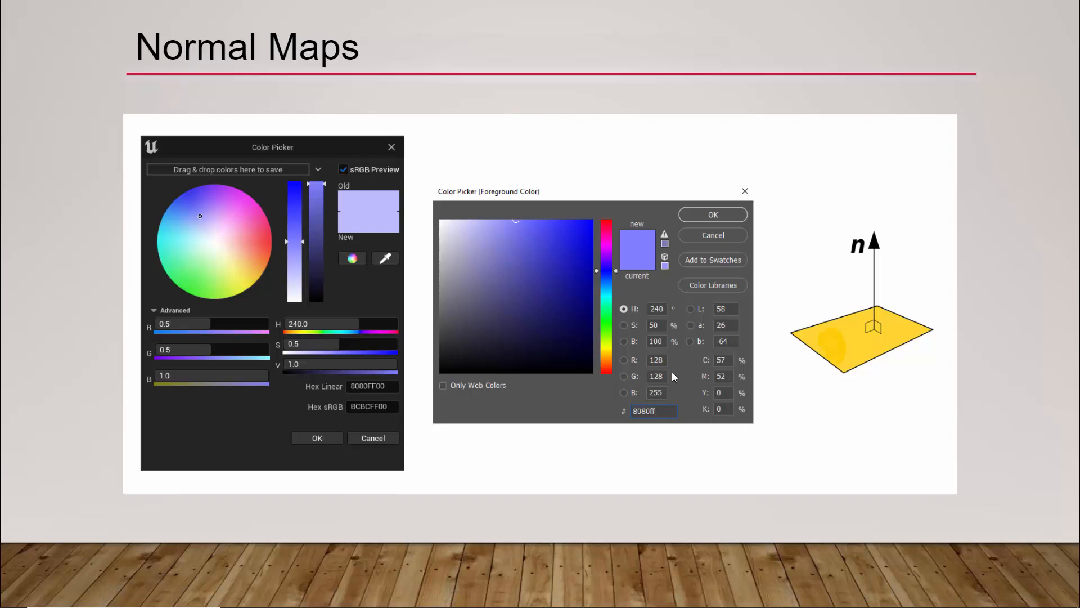
mouse_move(680, 388)
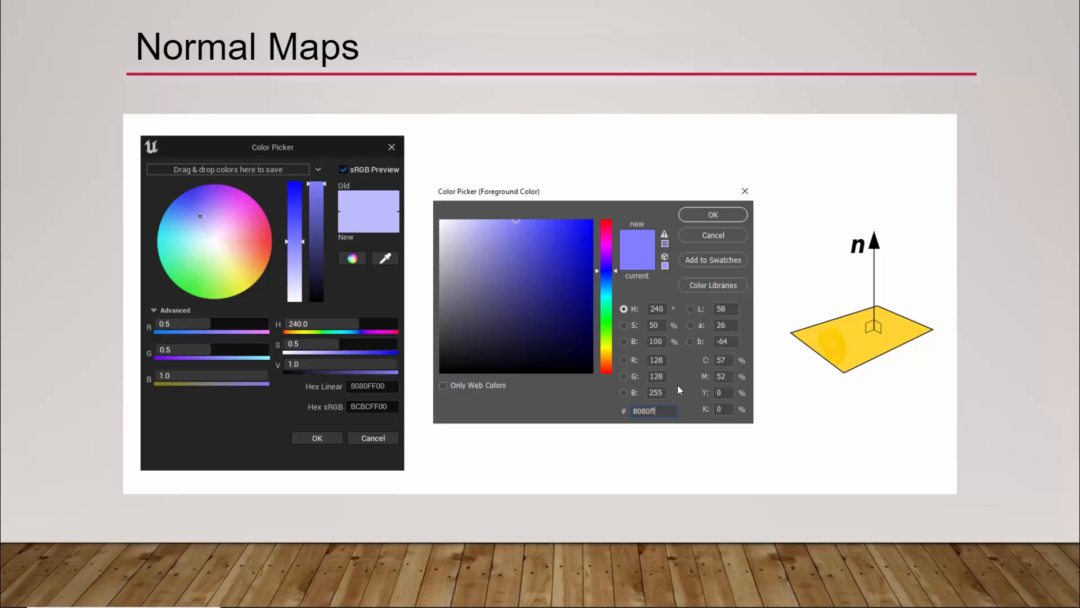
mouse_move(889, 331)
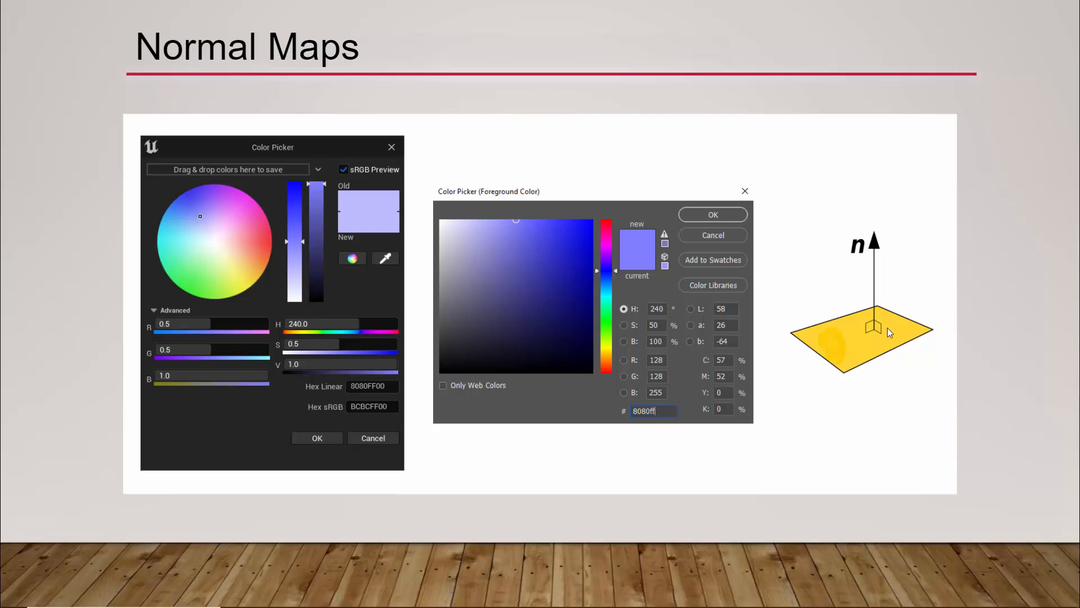
mouse_move(893, 269)
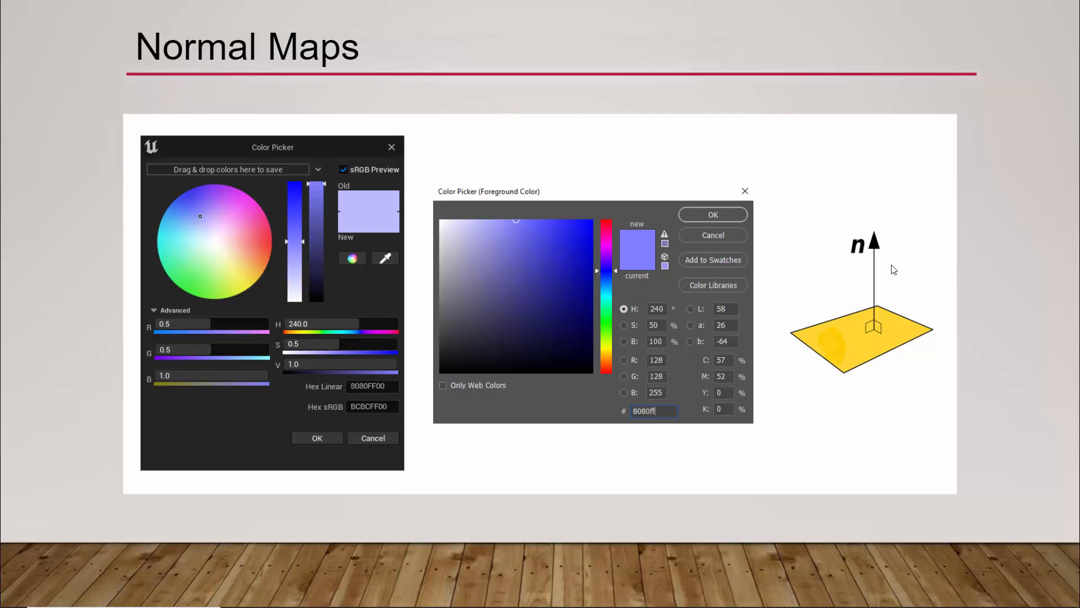
mouse_move(885, 370)
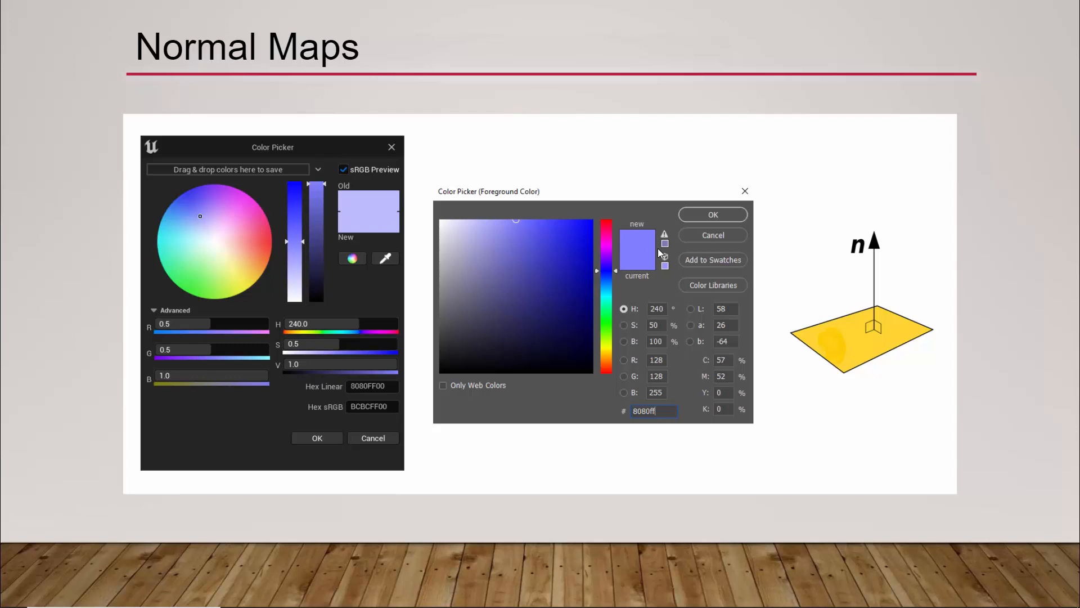
mouse_move(761, 329)
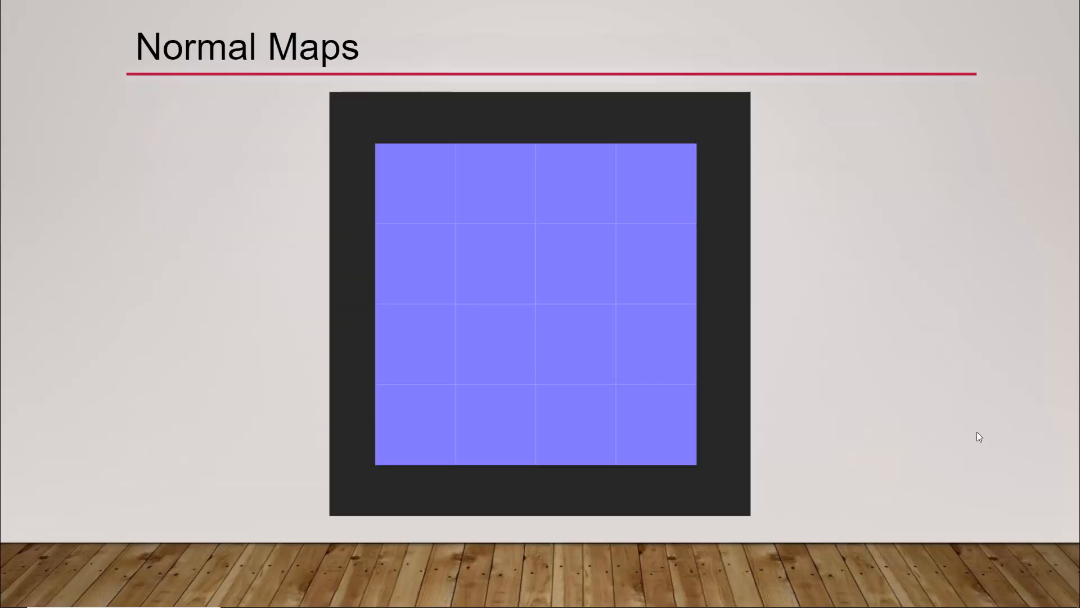
mouse_move(653, 274)
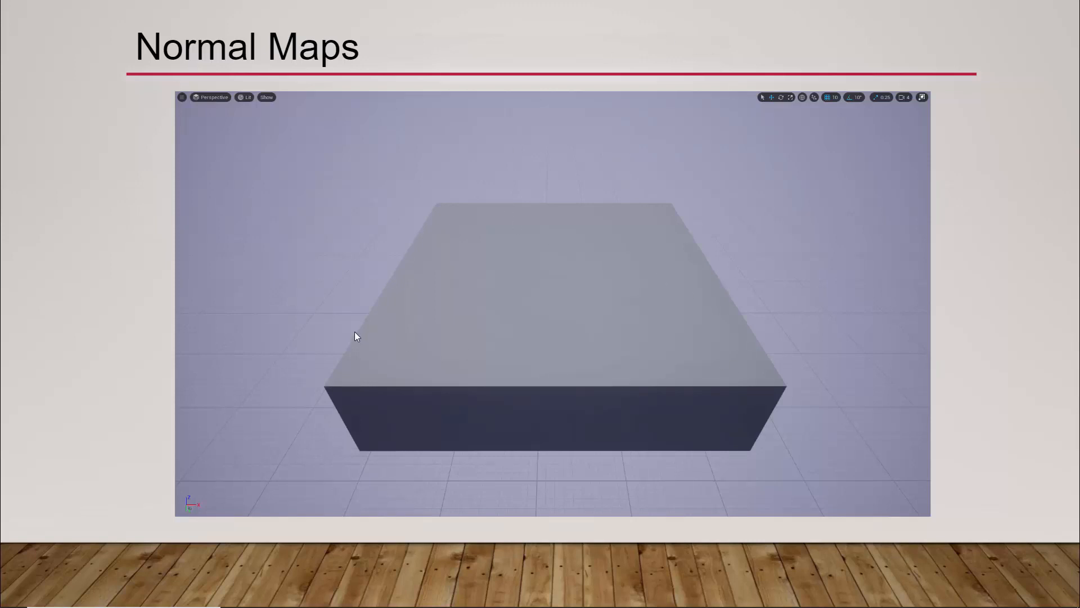
mouse_move(413, 267)
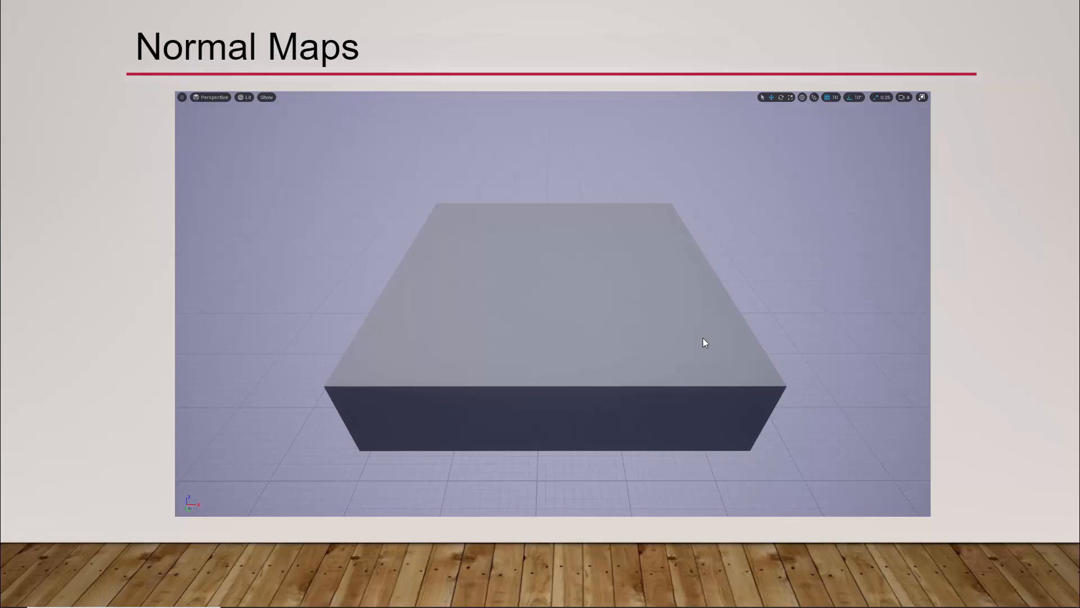
mouse_move(682, 383)
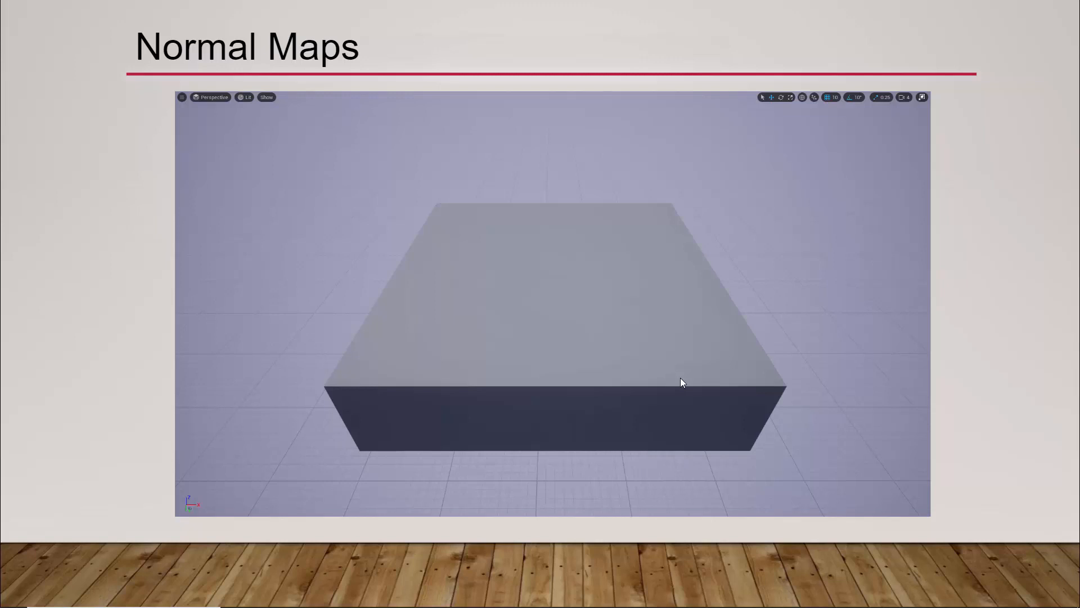
mouse_move(539, 306)
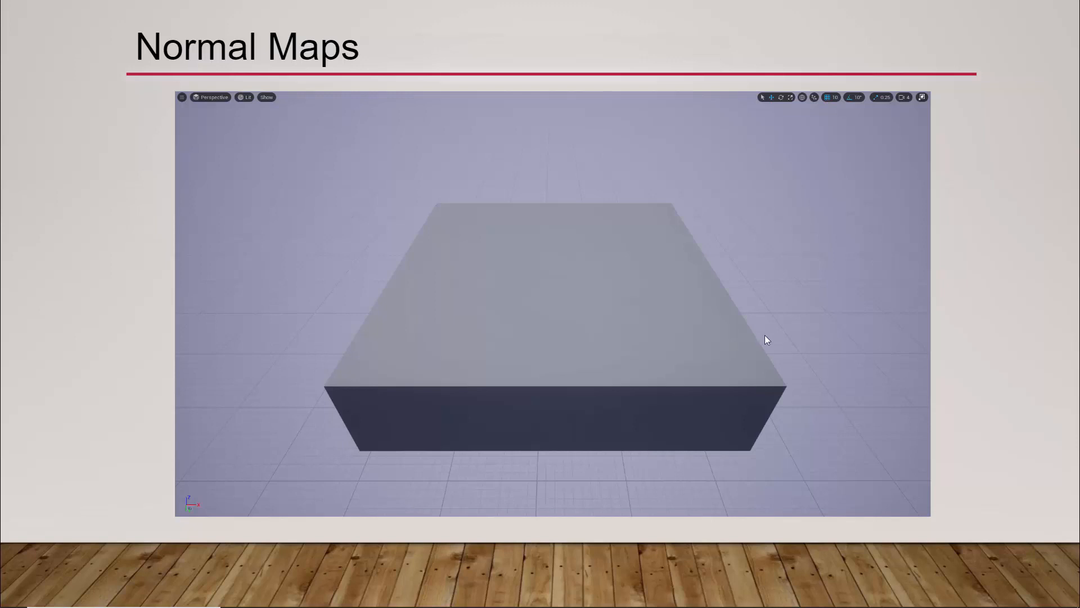
mouse_move(774, 341)
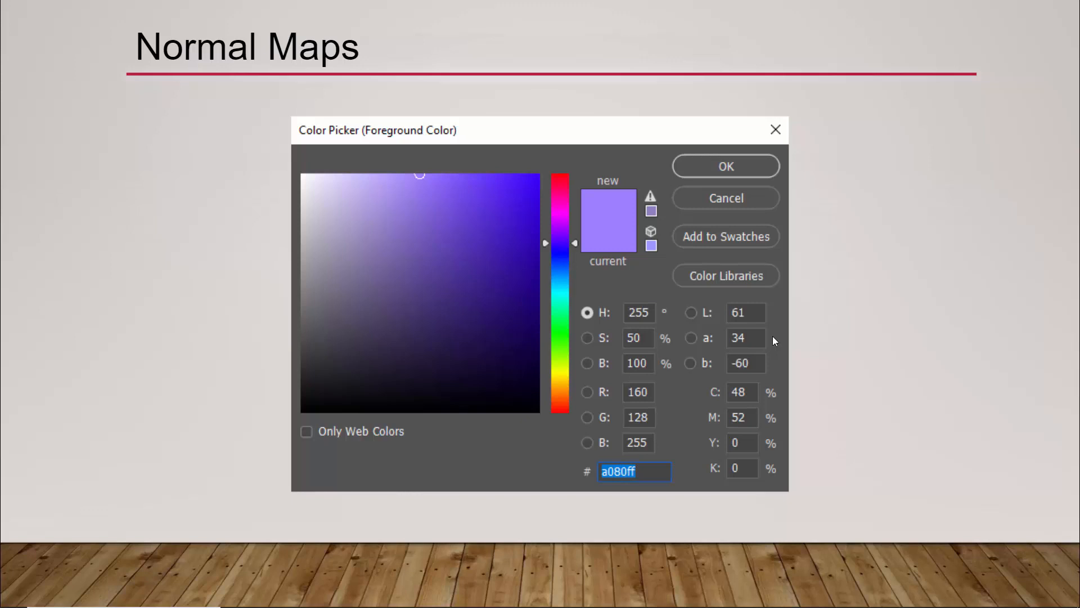
mouse_move(631, 403)
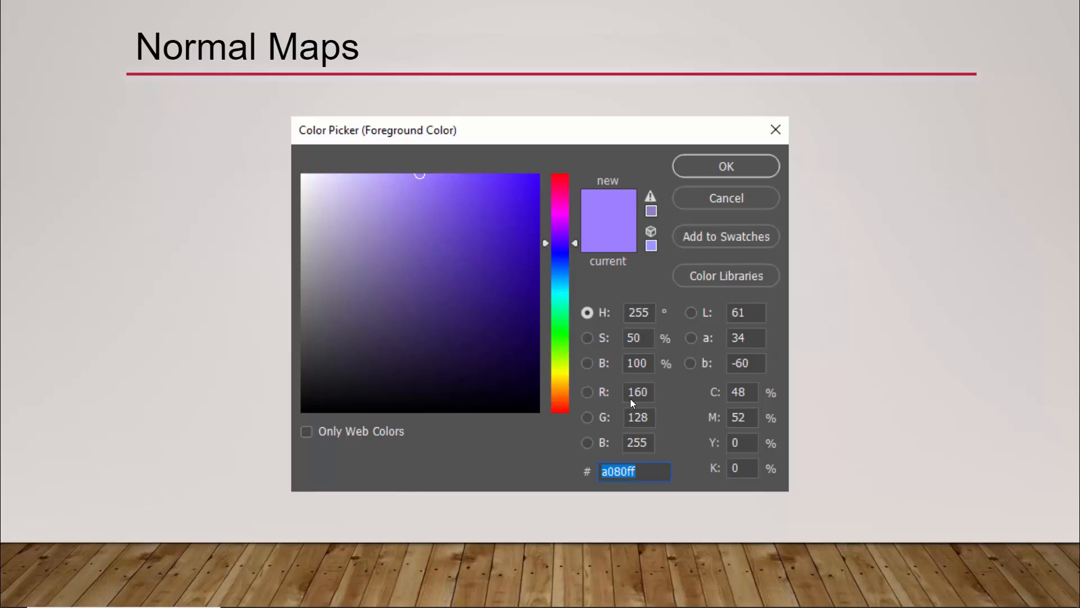
mouse_move(782, 379)
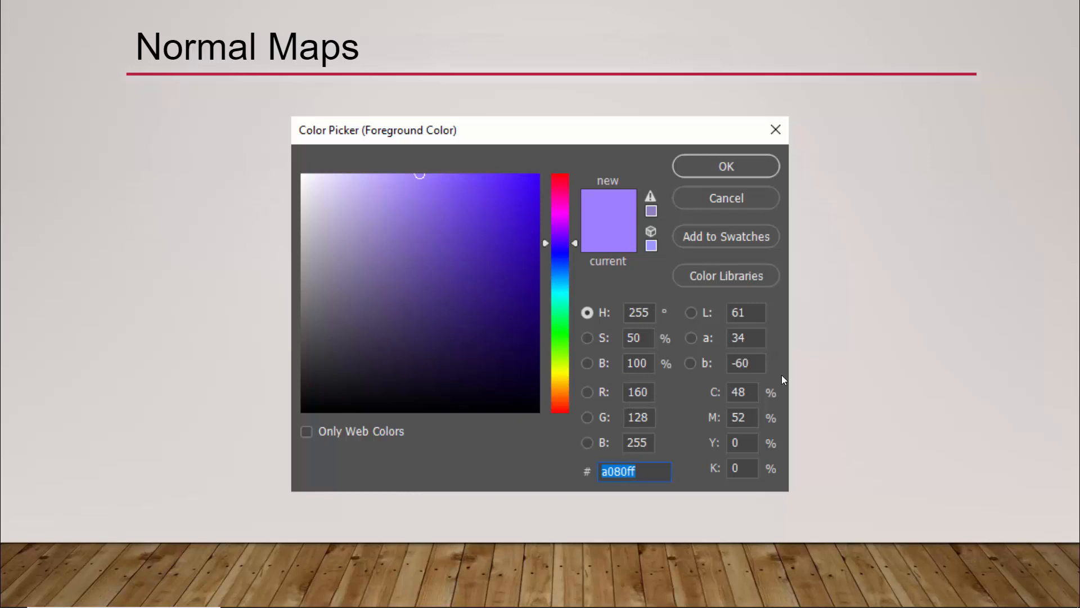
Advance the slideshow to the normal-map grid slide with the purple-tinted tile.
left_click(726, 166)
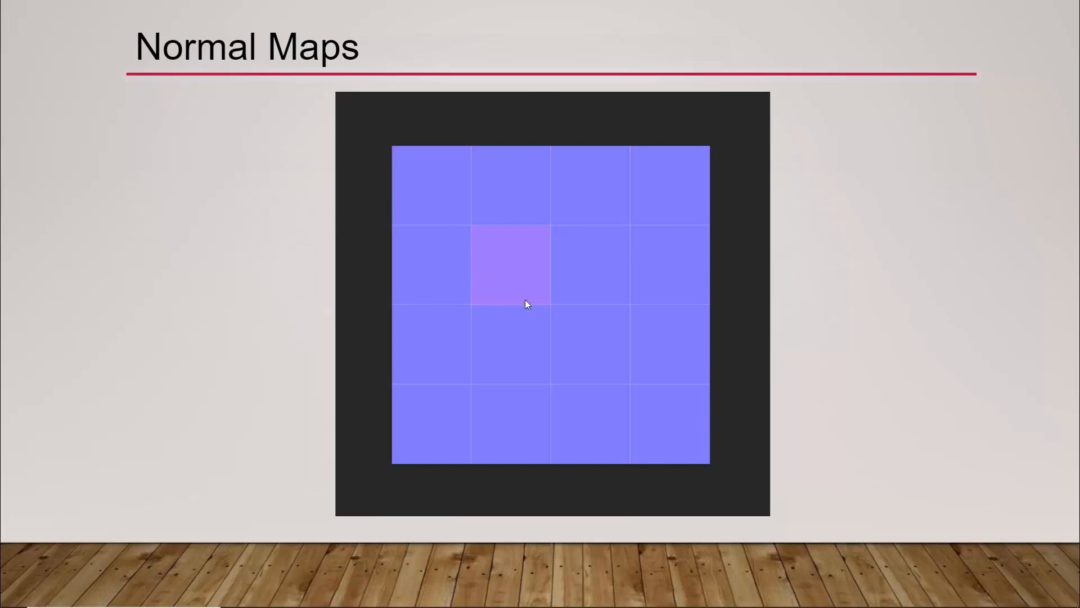
mouse_move(545, 297)
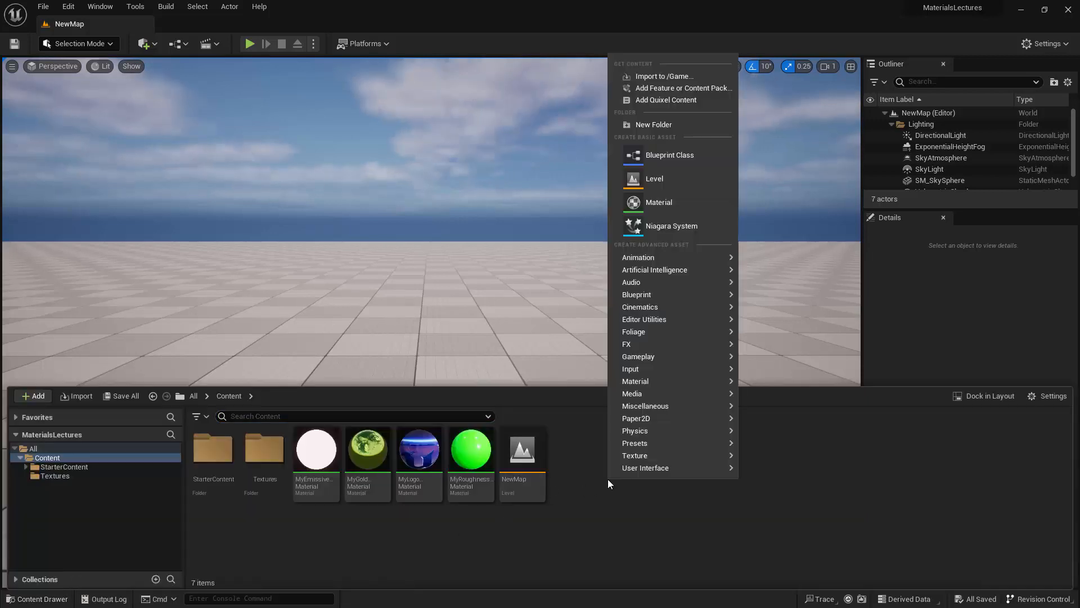
Create a material asset named MyNormalMaterial and bring it up in the material editor.
left_click(659, 201)
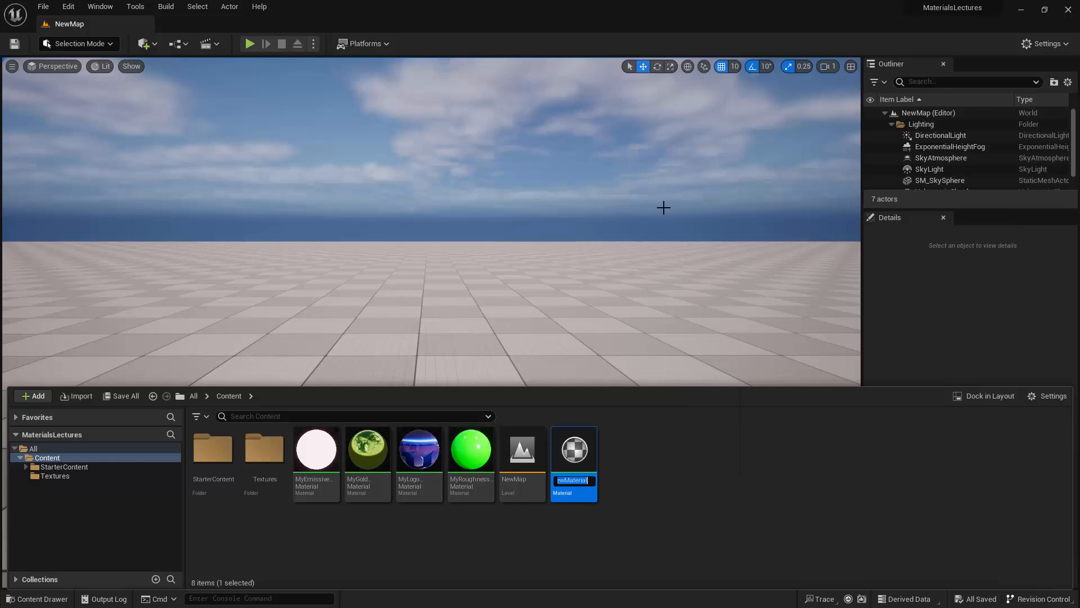
type("MyNormal...")
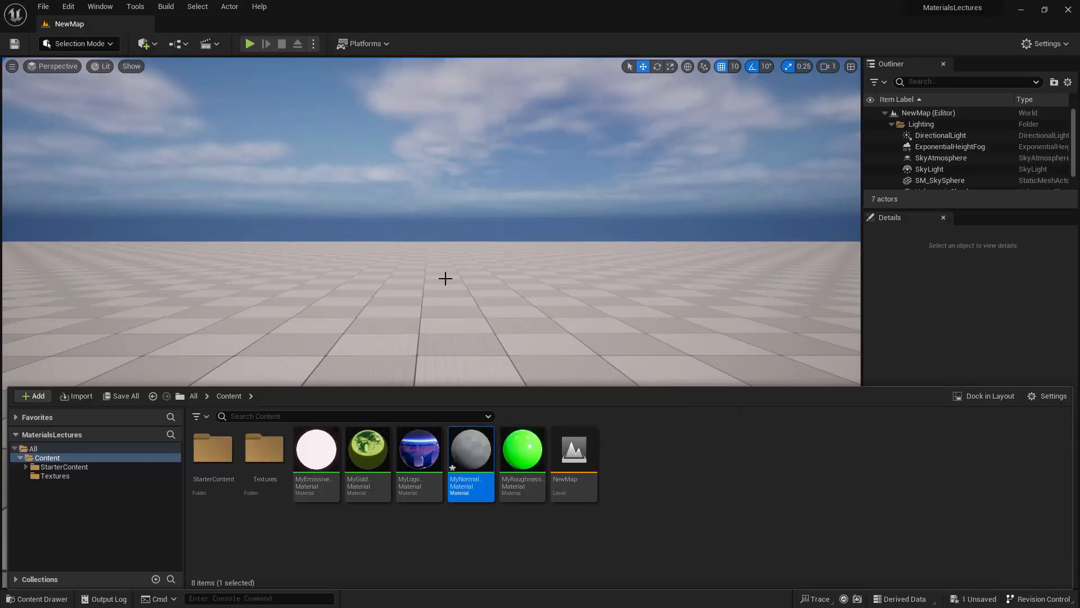
double_click(471, 448)
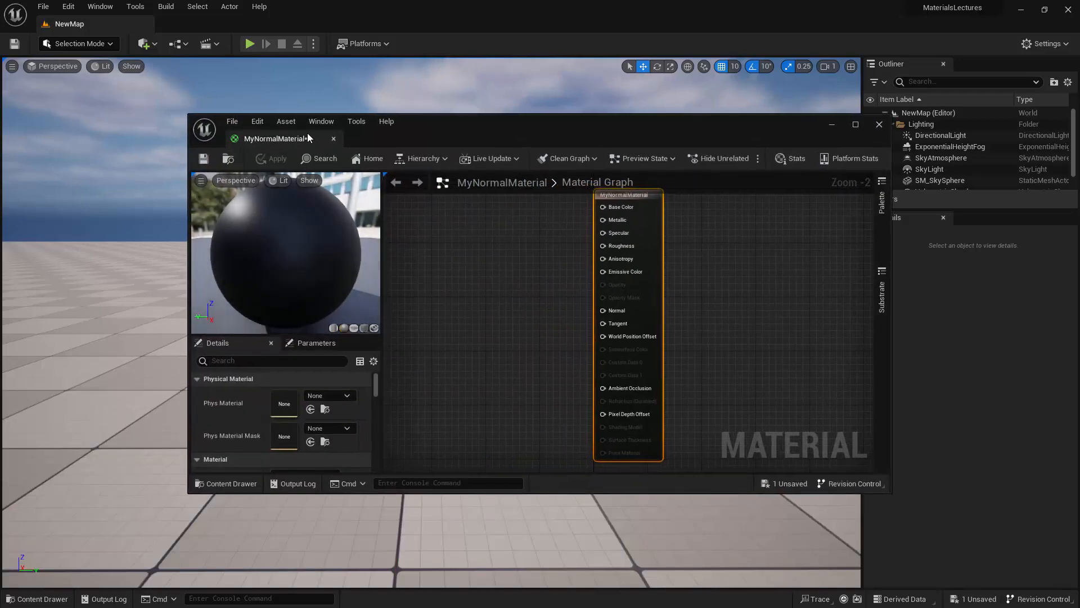
left_click(856, 125)
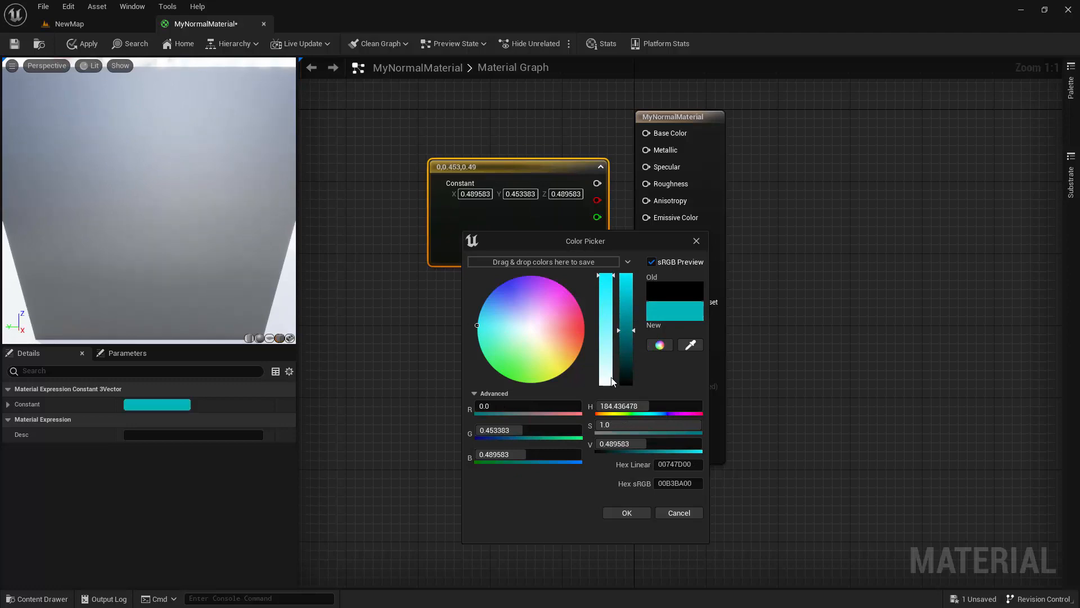
Add a cyan Constant3Vector and wire it into Base Color.
left_click(626, 514)
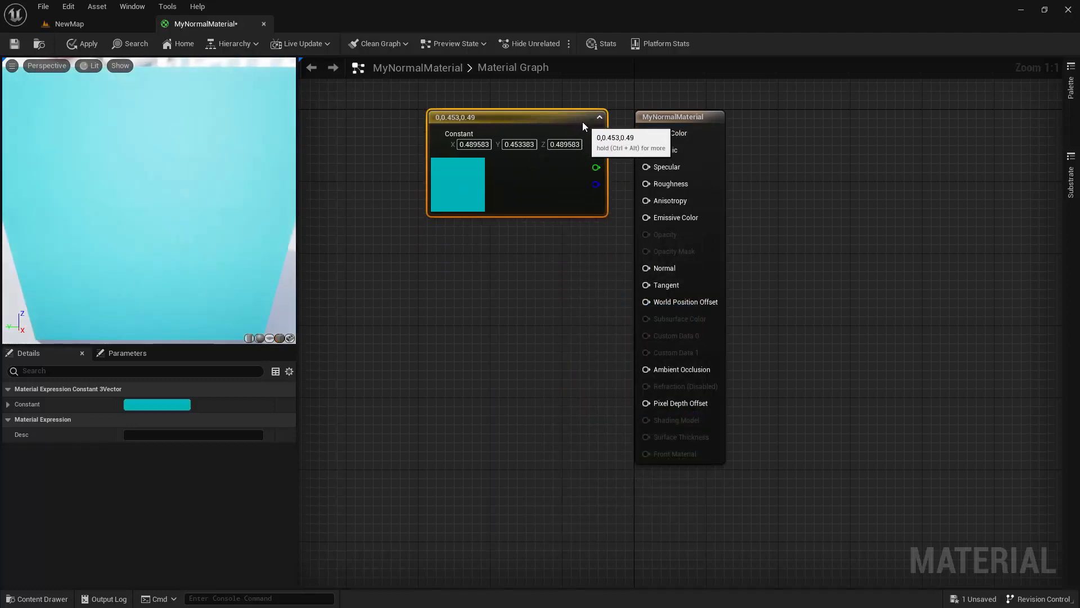
left_click_drag(596, 133, 646, 132)
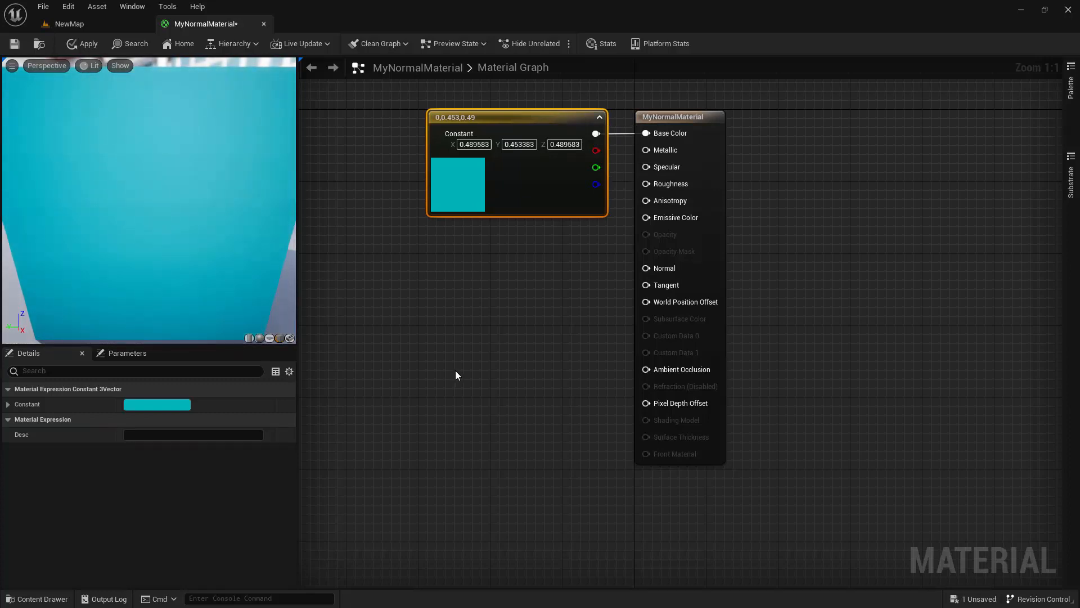
Bring T_Brick_Clay_New_N from StarterContent Textures into the graph and wire its RGB to Normal.
left_click(39, 597)
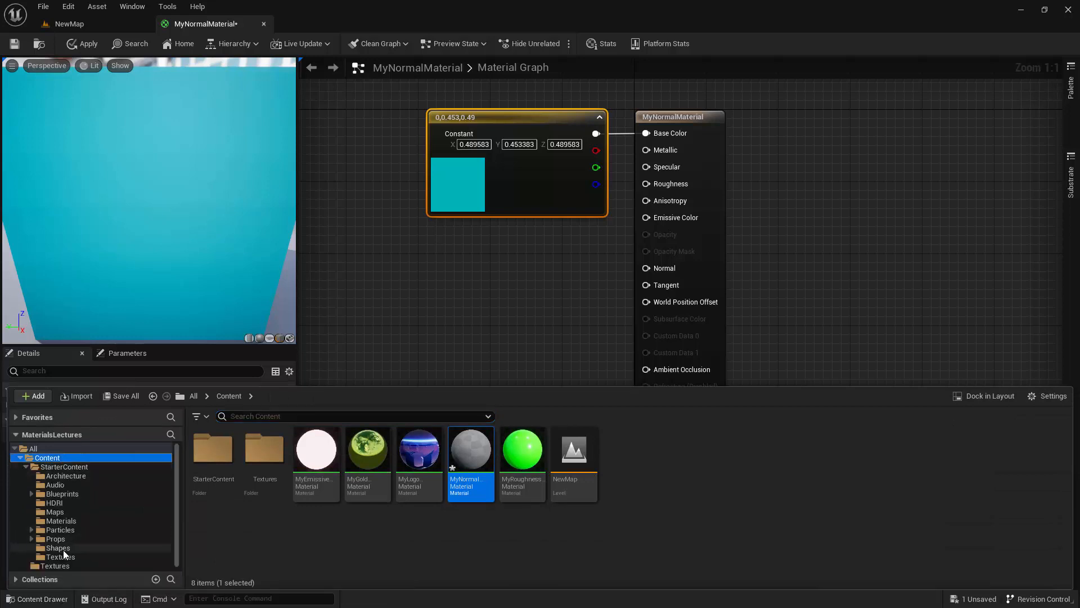
left_click(59, 556)
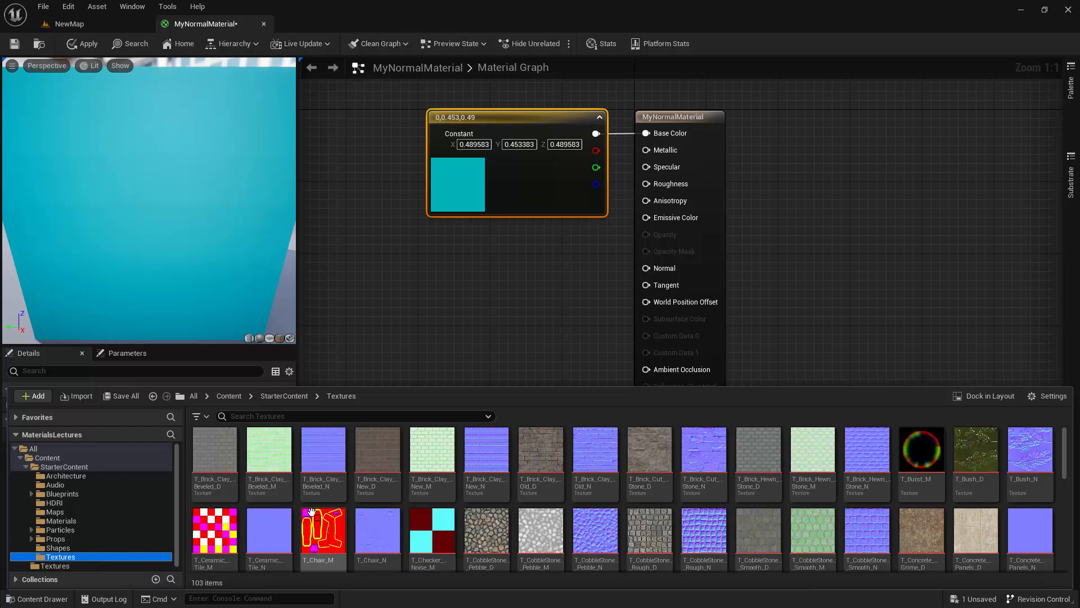
mouse_move(485, 461)
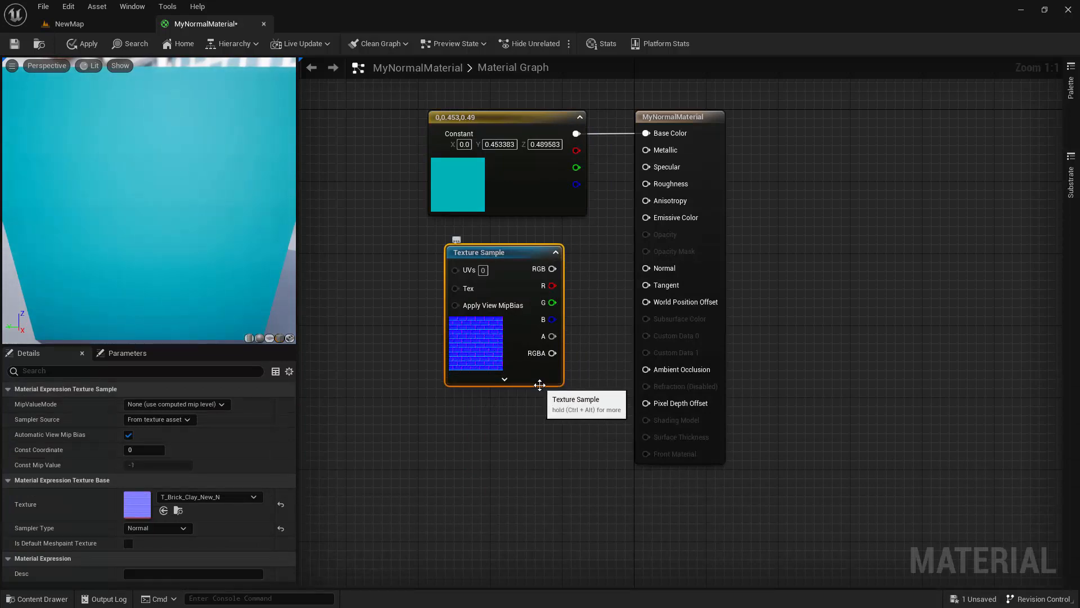
mouse_move(552, 269)
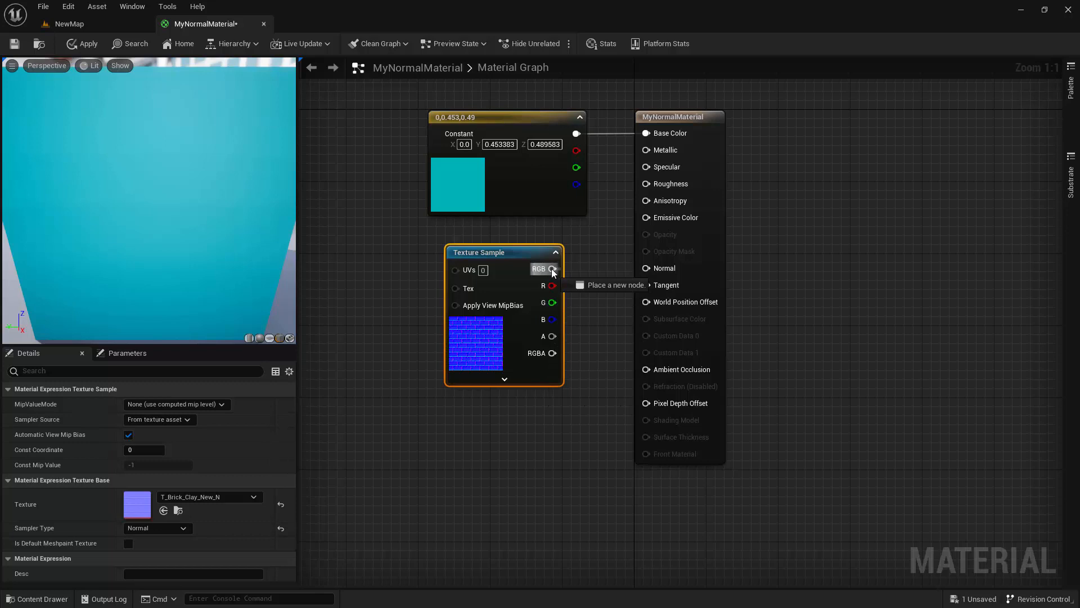
left_click_drag(552, 269, 627, 267)
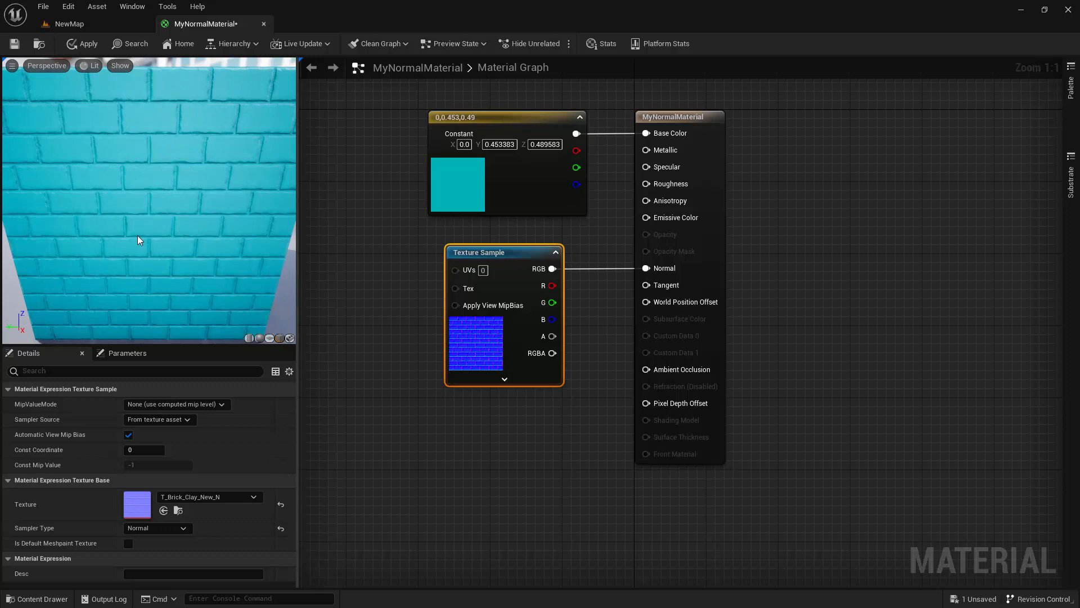
mouse_move(145, 282)
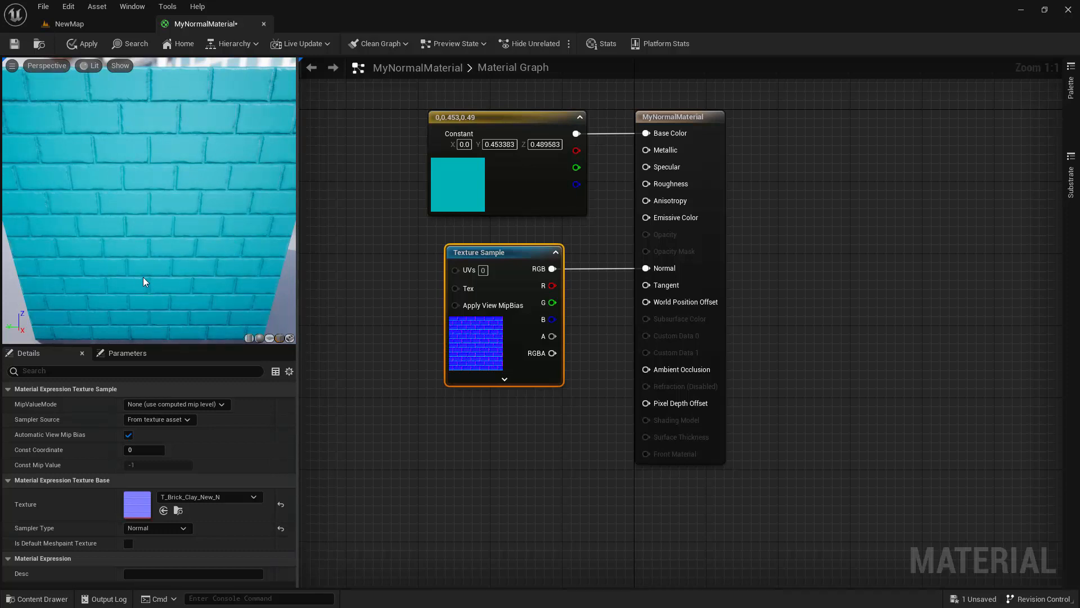
mouse_move(209, 246)
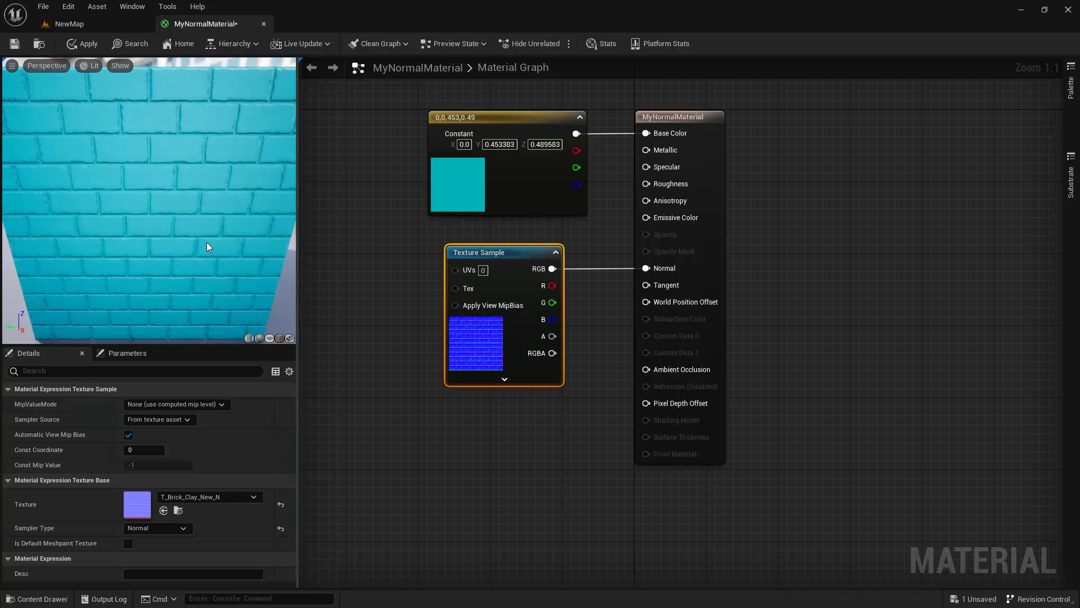